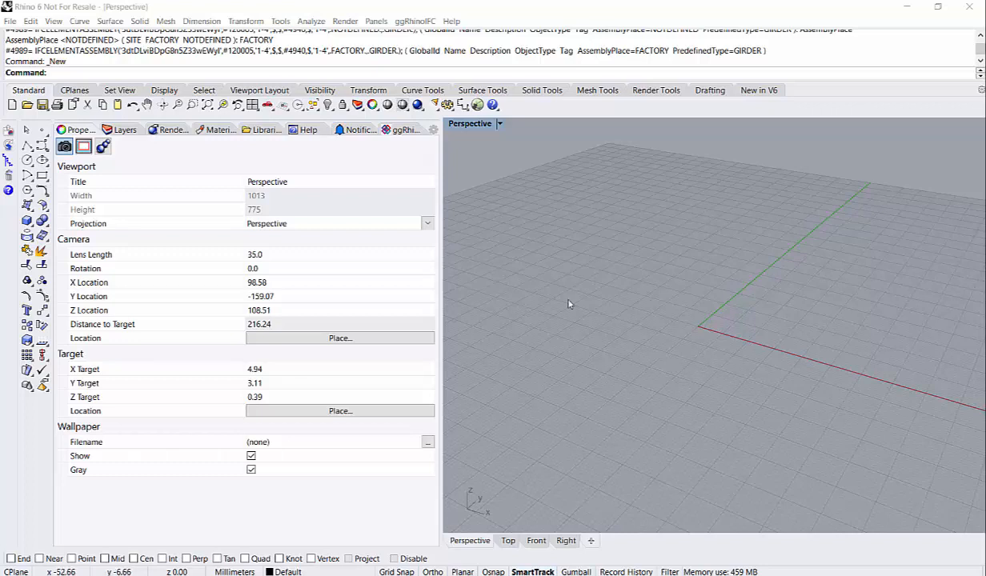
mouse_move(475, 174)
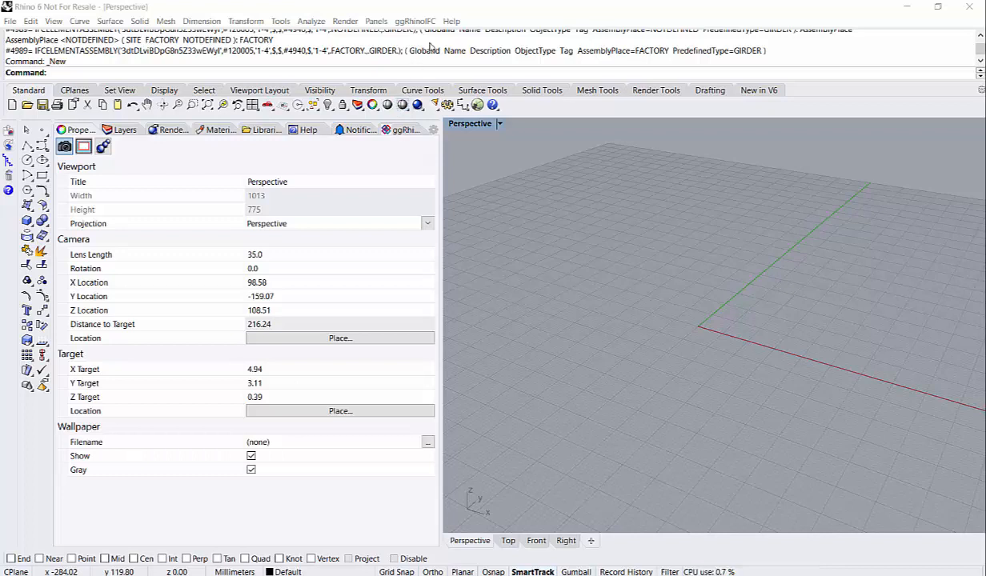
Show the IFC Tree Viewer panel from the ggRhinoIFC menu
left_click(414, 21)
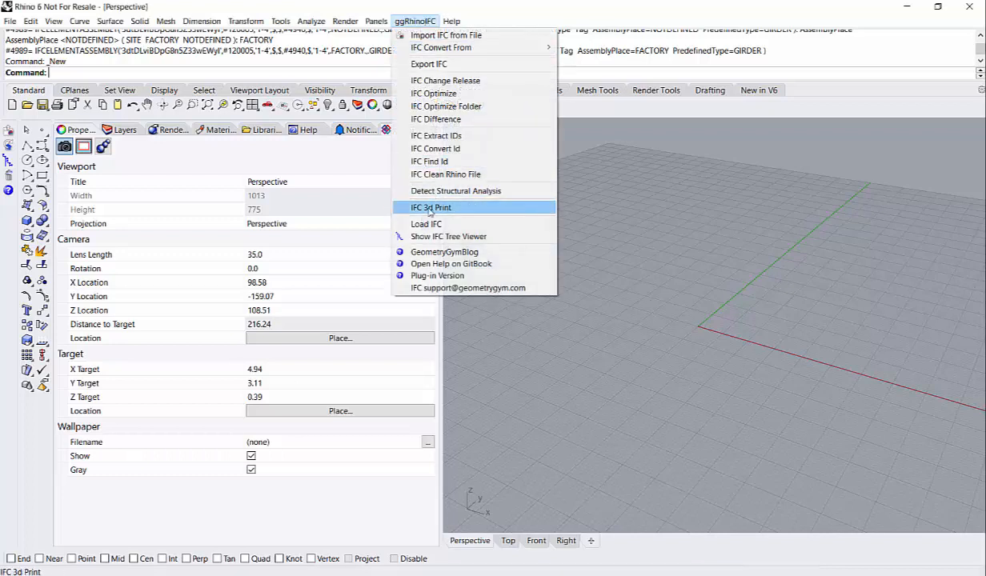
left_click(448, 236)
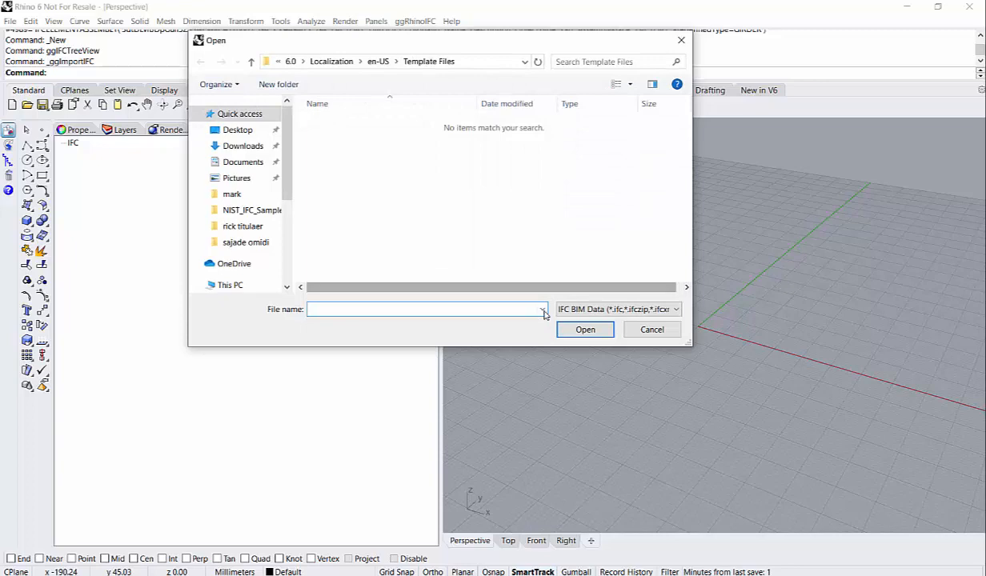
Import the sculpture IFC file and display its full wireframe assembly
left_click(652, 329)
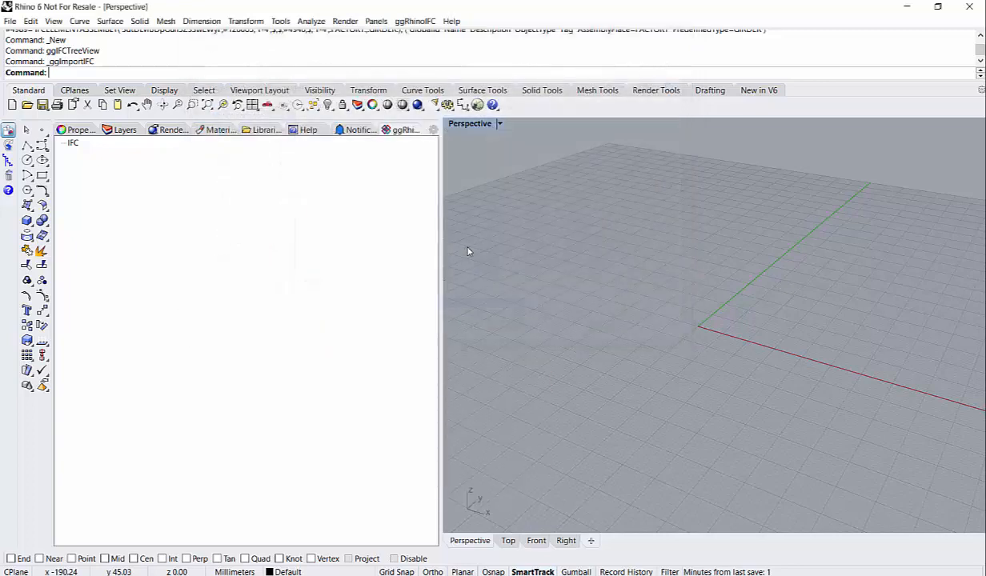
mouse_move(523, 365)
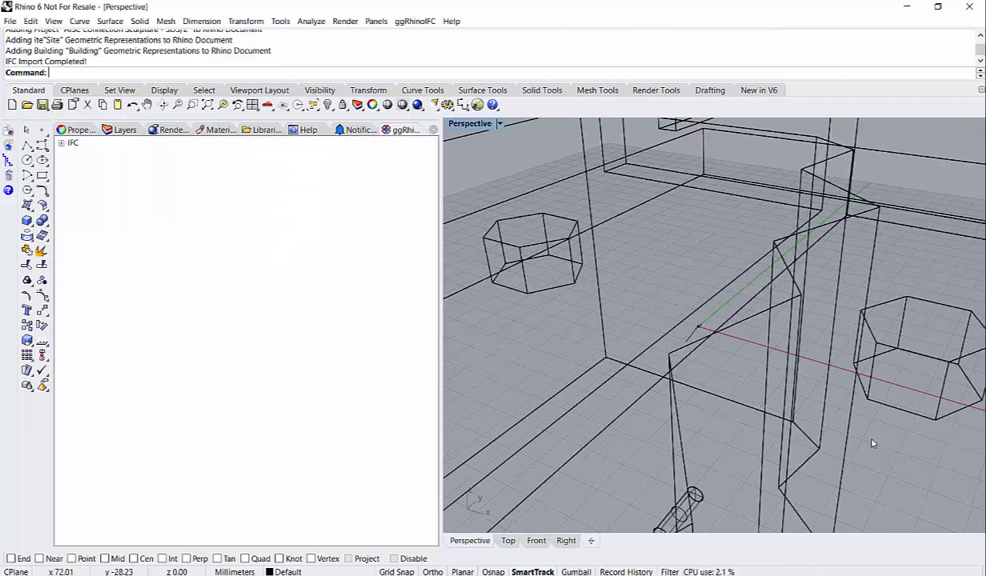
left_click(415, 21)
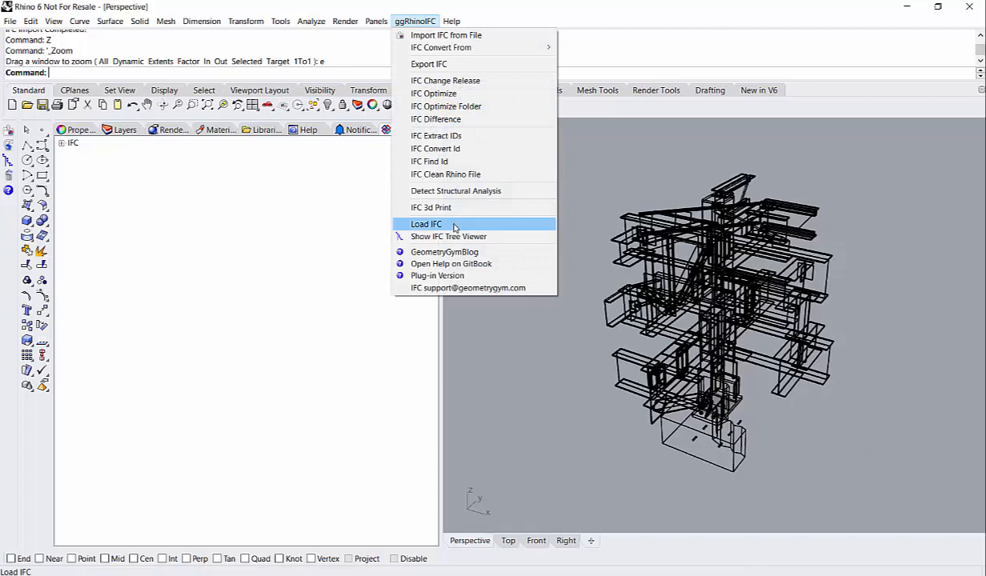
Load the IFC data, listing the project hierarchy and 49 element assemblies
left_click(426, 224)
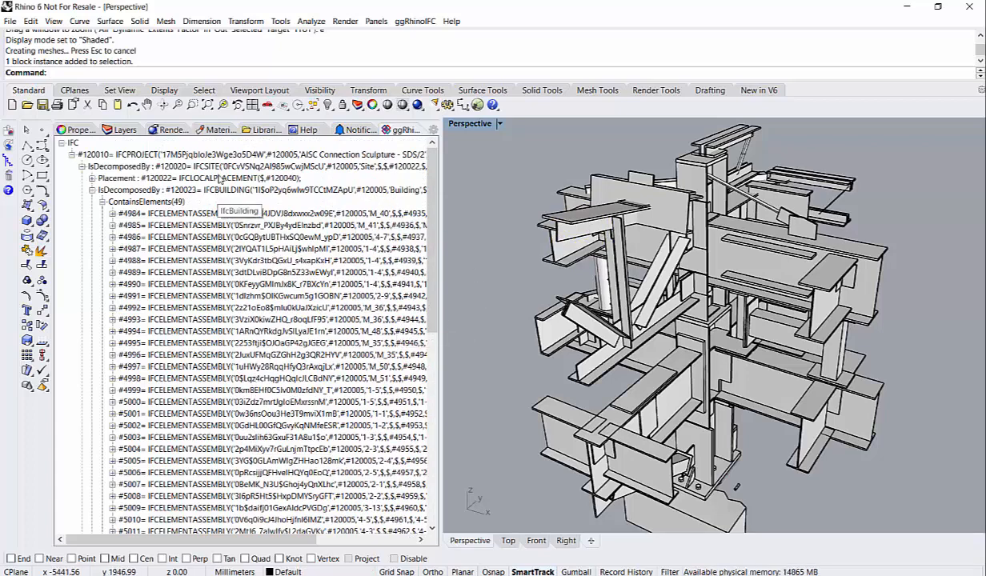
Rename the IFC project to 'MyProject' and expand assembly #5000
right_click(240, 154)
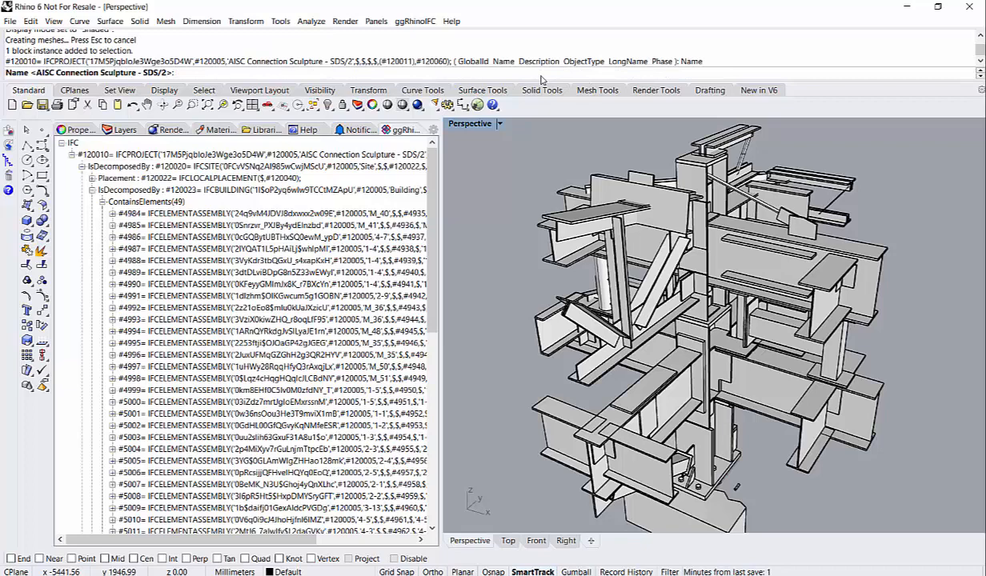
type("MyProject")
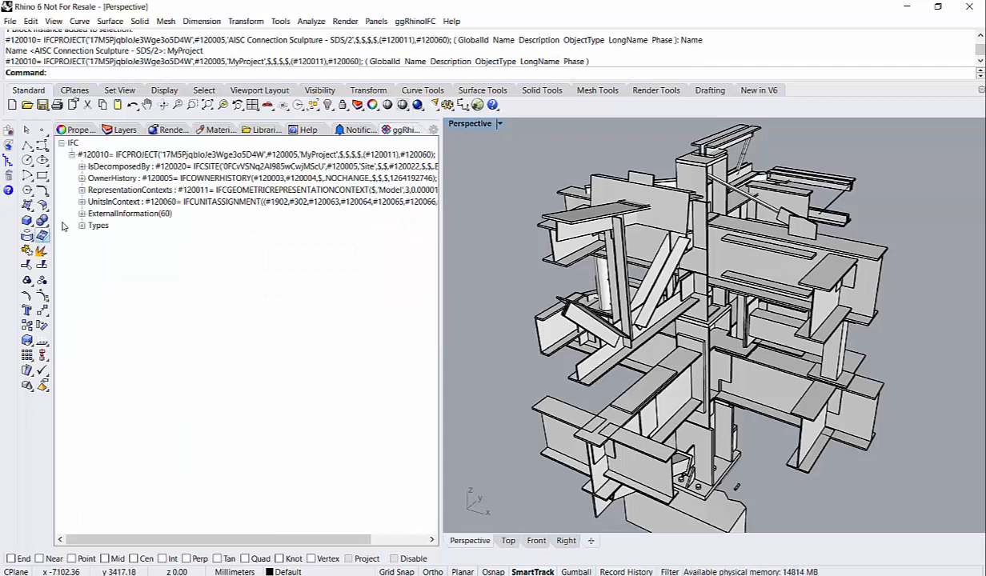
left_click(82, 166)
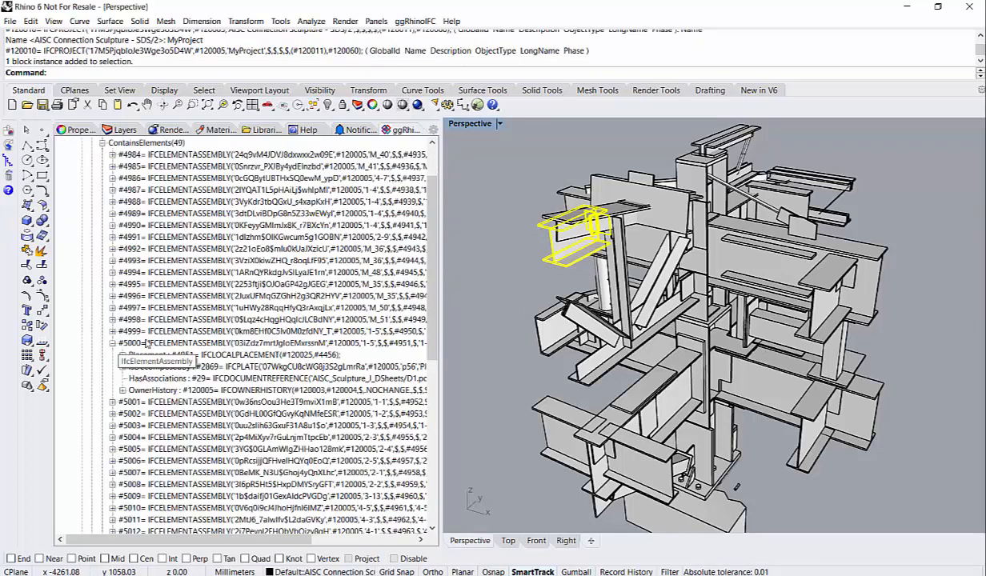
Change assembly #5000's PredefinedType from NOTDEFINED to GIRDER
right_click(144, 342)
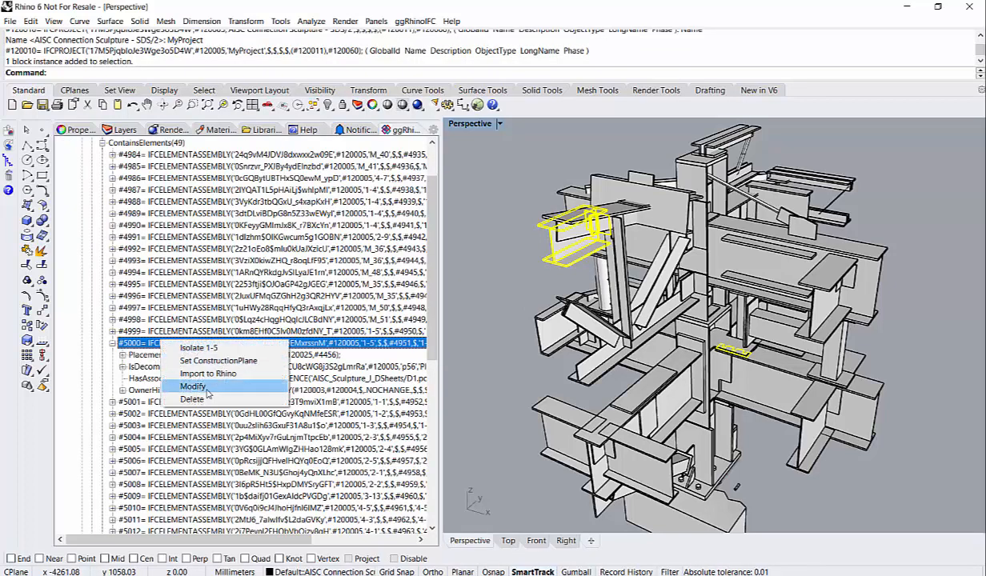
left_click(193, 387)
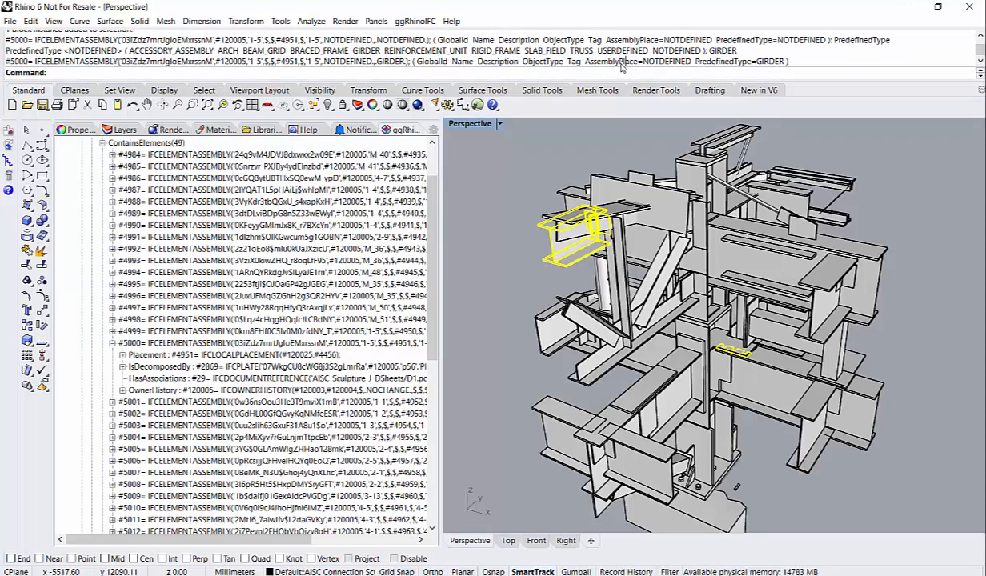
mouse_move(260, 303)
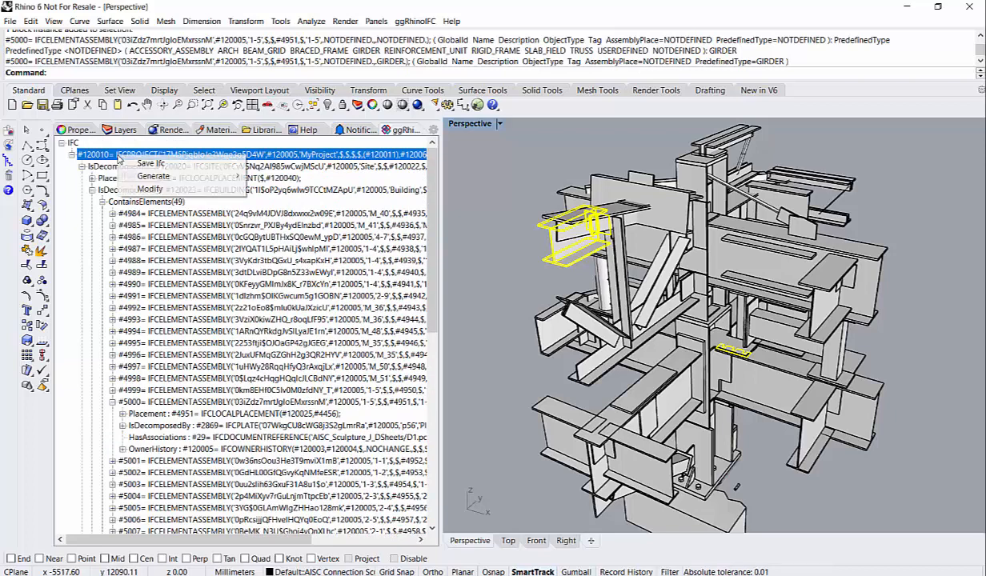
Choose Save Ifc on the project to open the save dialog in NIST_IFC_Sample
left_click(151, 162)
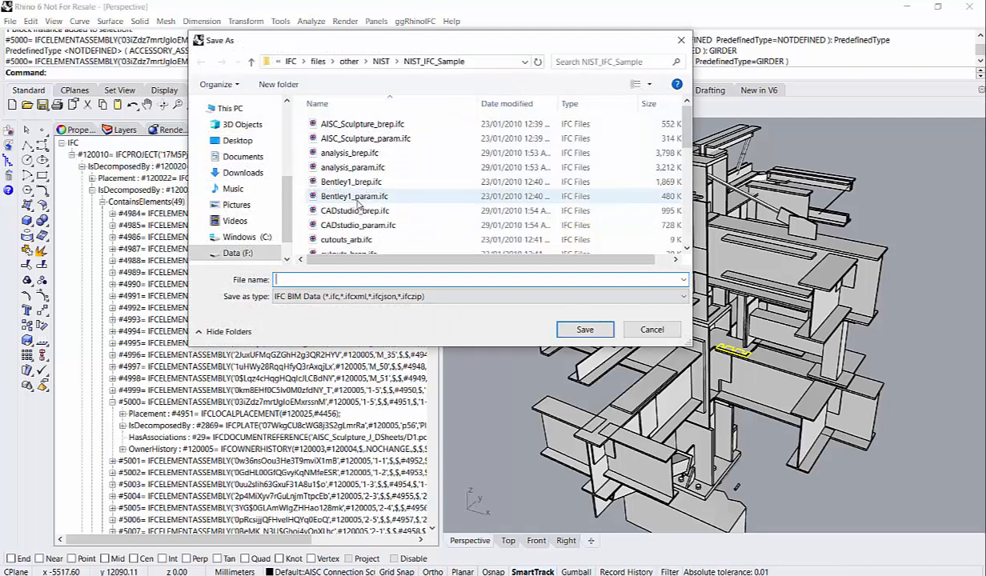
mouse_move(354, 196)
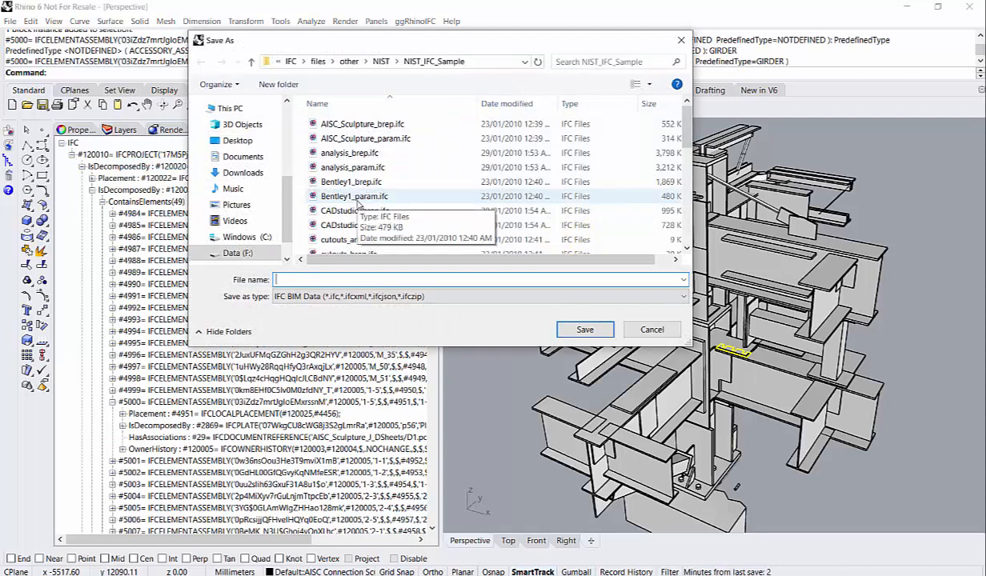